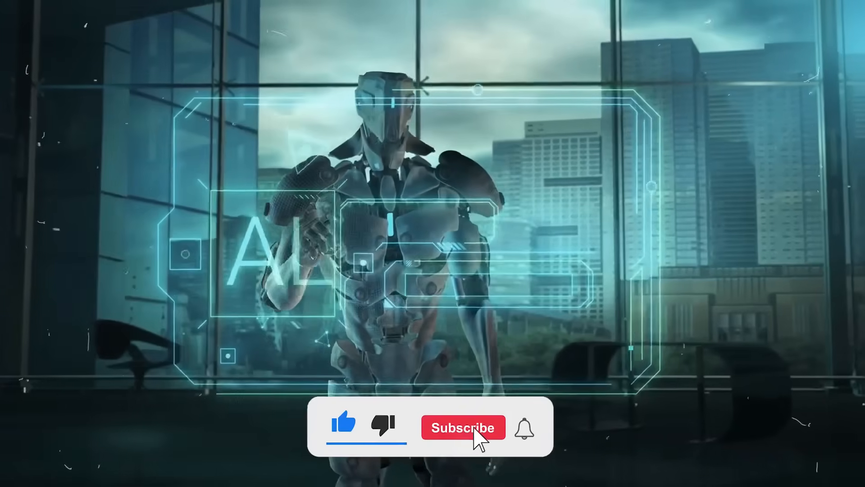
left_click(462, 427)
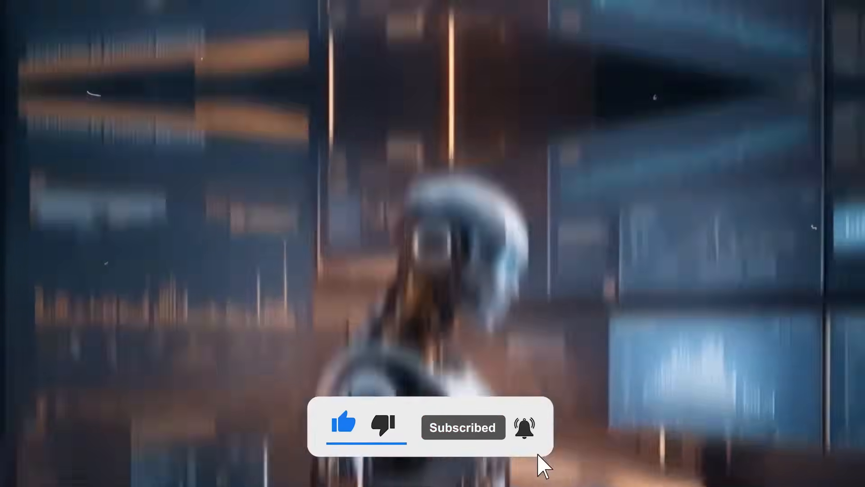